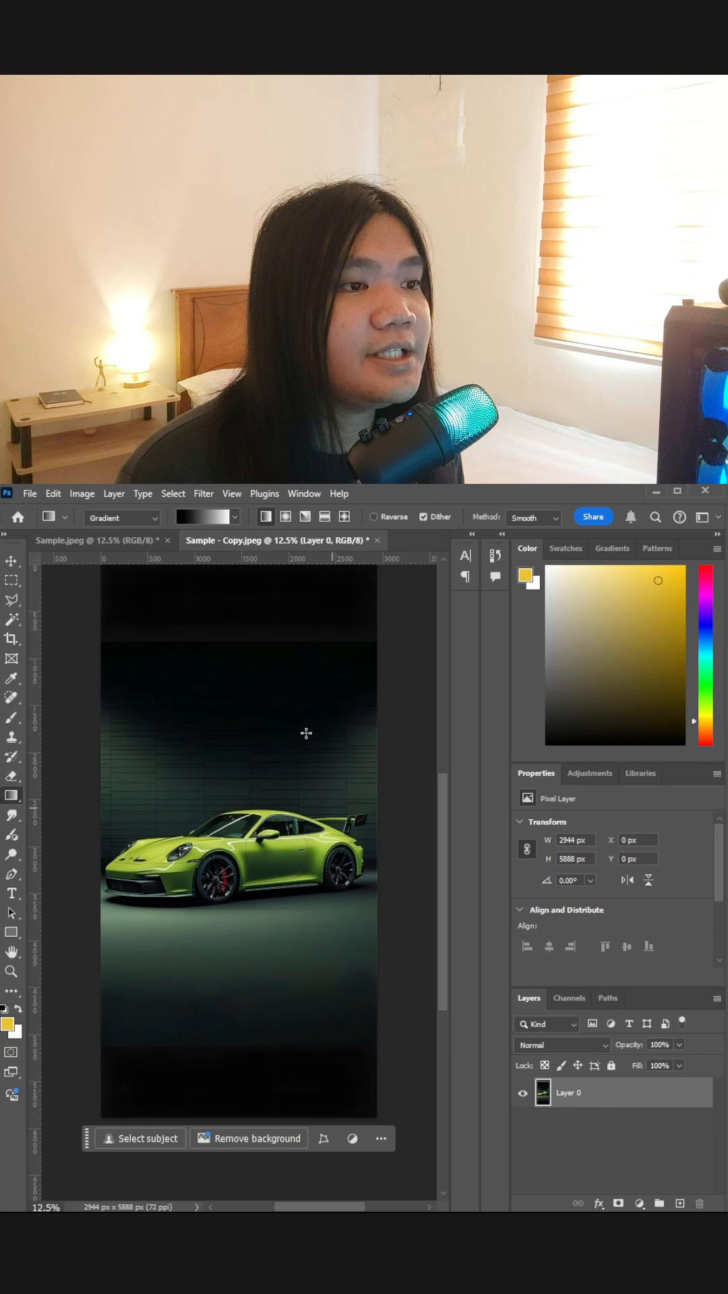
- Isolate the car, copy it to a new layer and flip the copy vertically beneath it
{"action": "left_click", "coordinate": [210, 499]}
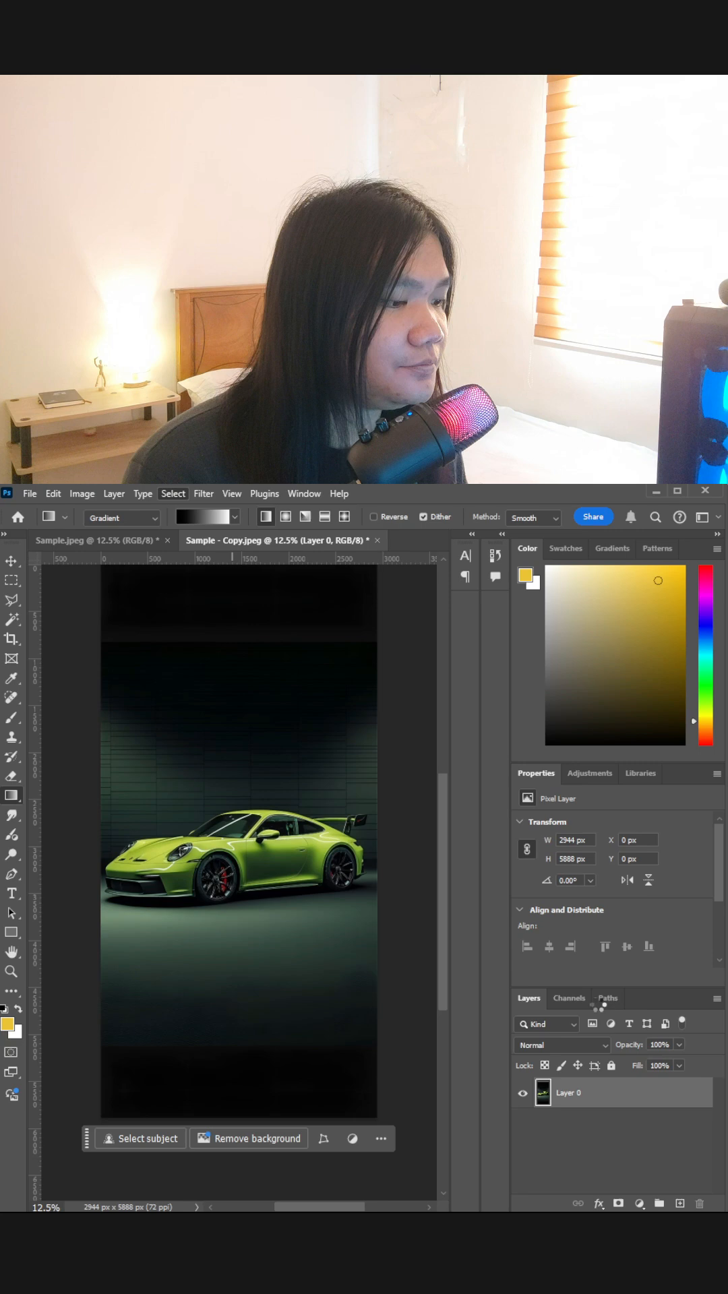
{"action": "left_click", "coordinate": [145, 1138]}
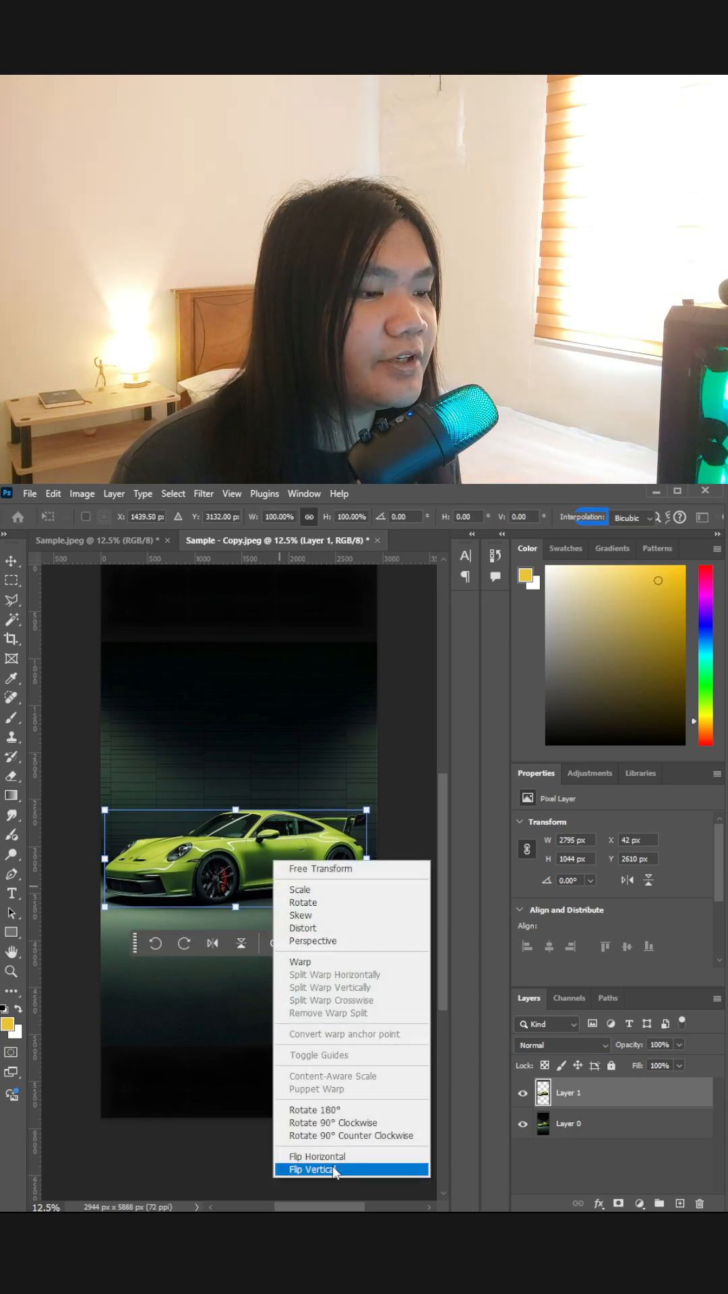
{"action": "left_click", "coordinate": [316, 1170]}
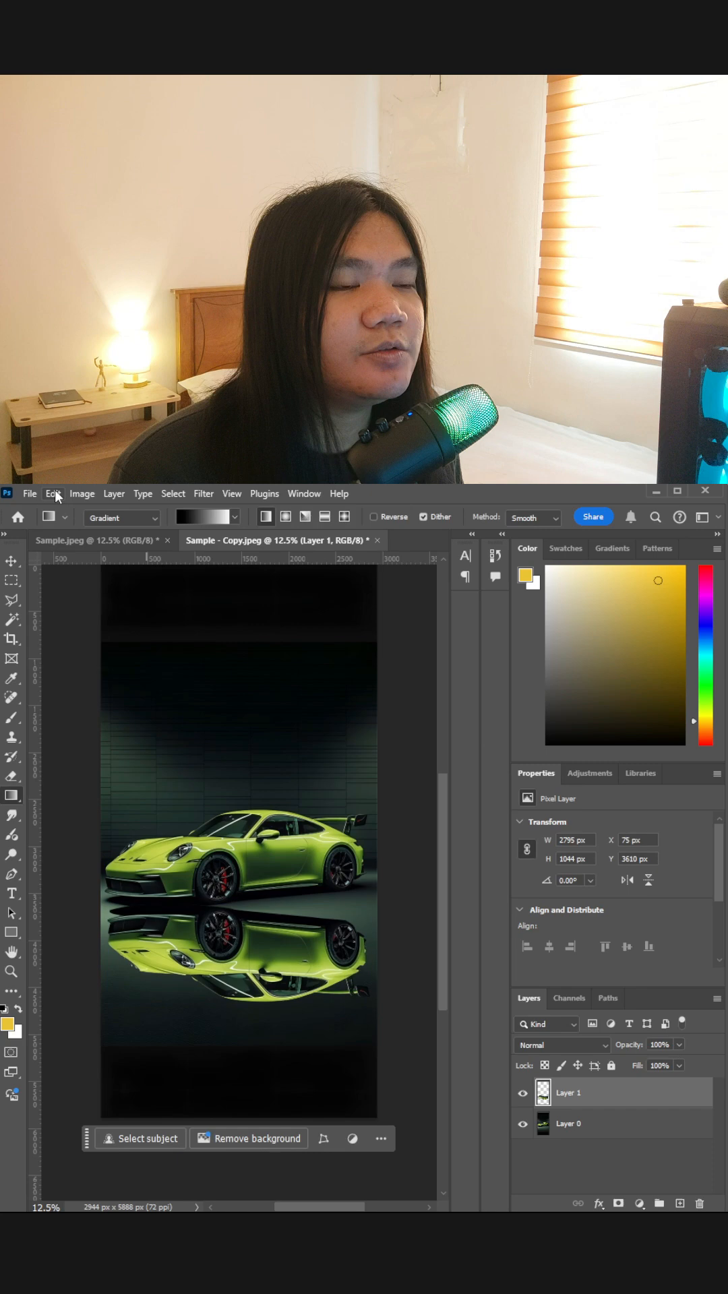
- Perspective-warp the flipped reflection so it sits flat under the wheels, then commit
{"action": "left_click", "coordinate": [53, 493]}
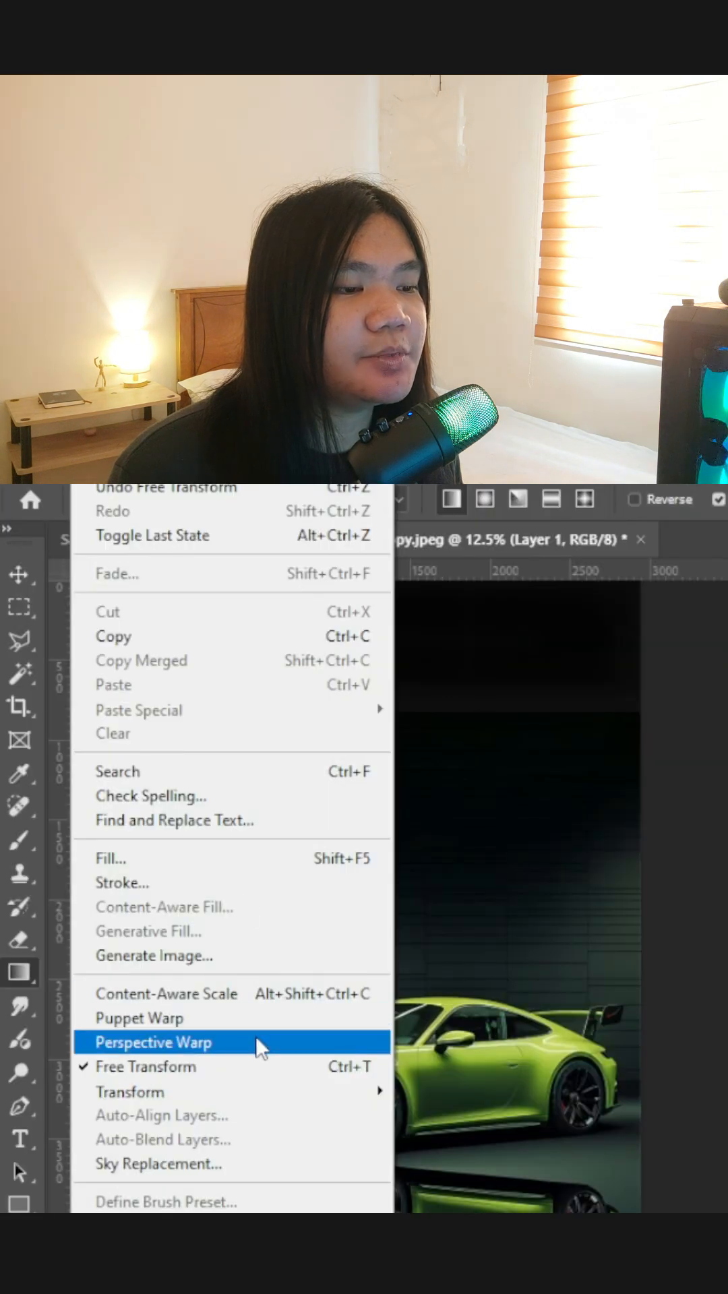
{"action": "left_click", "coordinate": [151, 1042]}
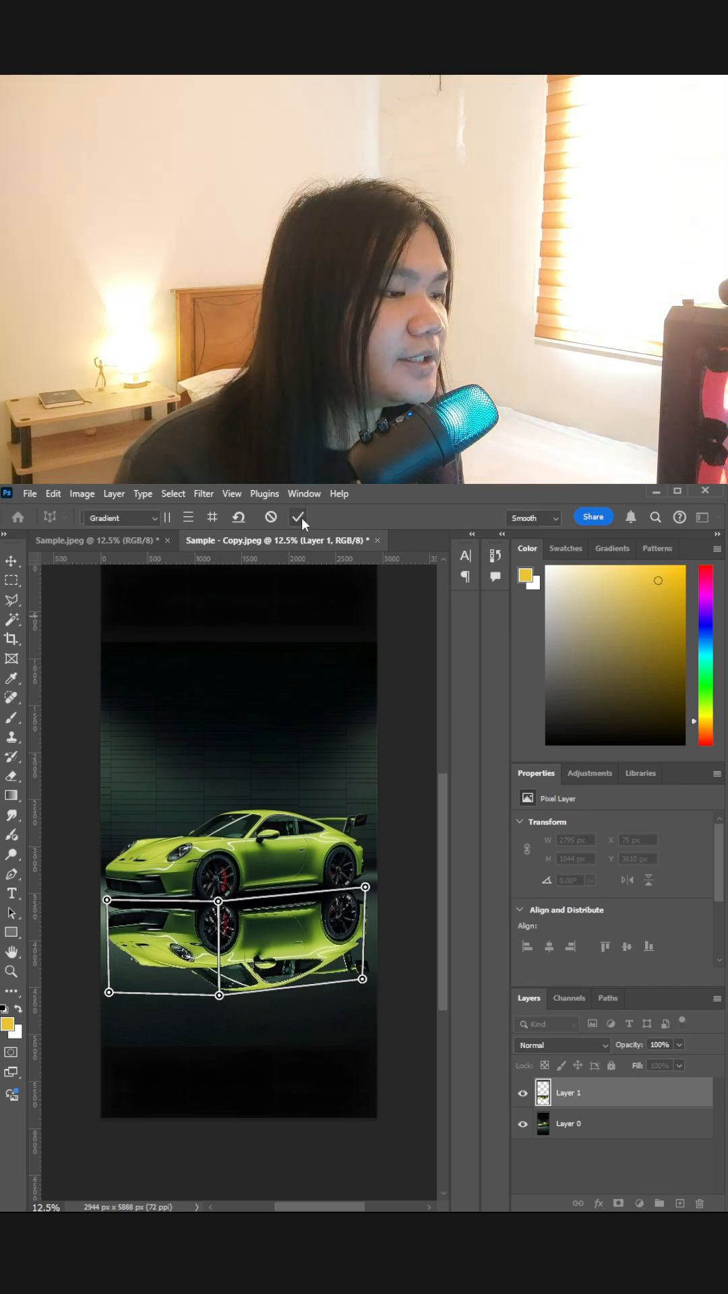
{"action": "left_click", "coordinate": [299, 518]}
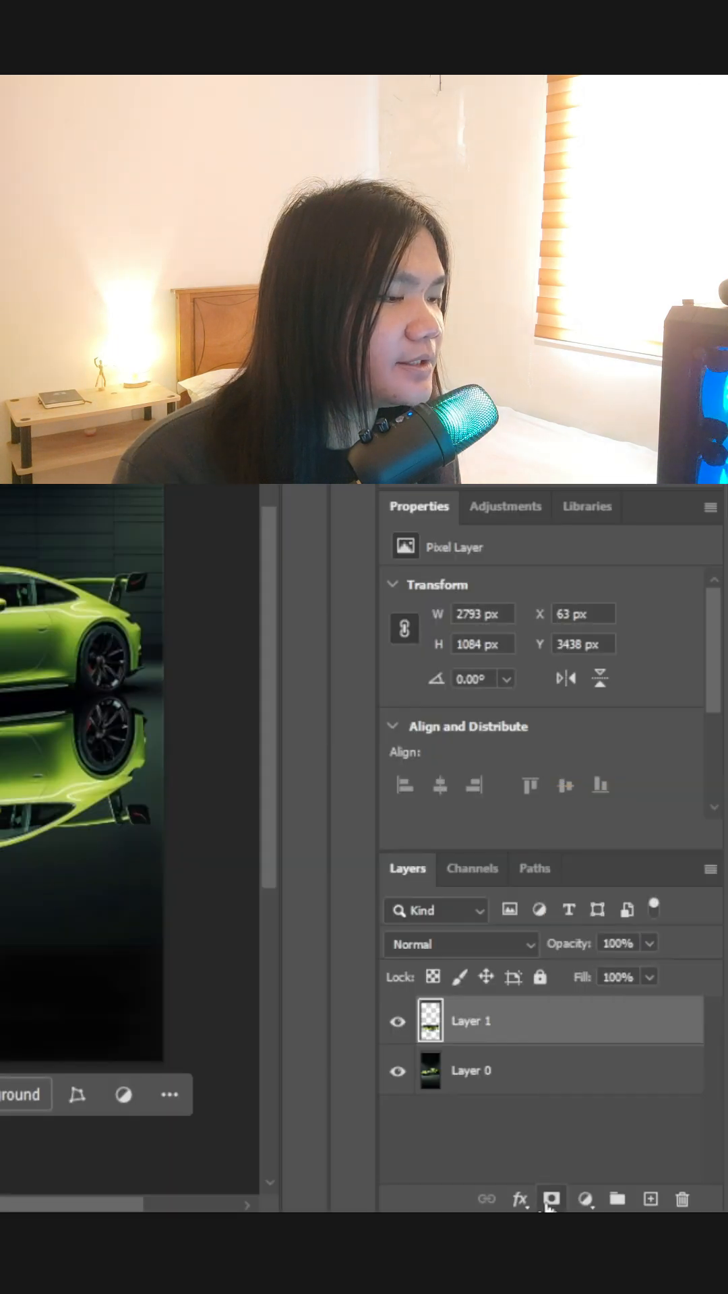
- Mask Layer 1 with a vertical black-to-white gradient so the reflection fades downward
{"action": "left_click", "coordinate": [551, 1200]}
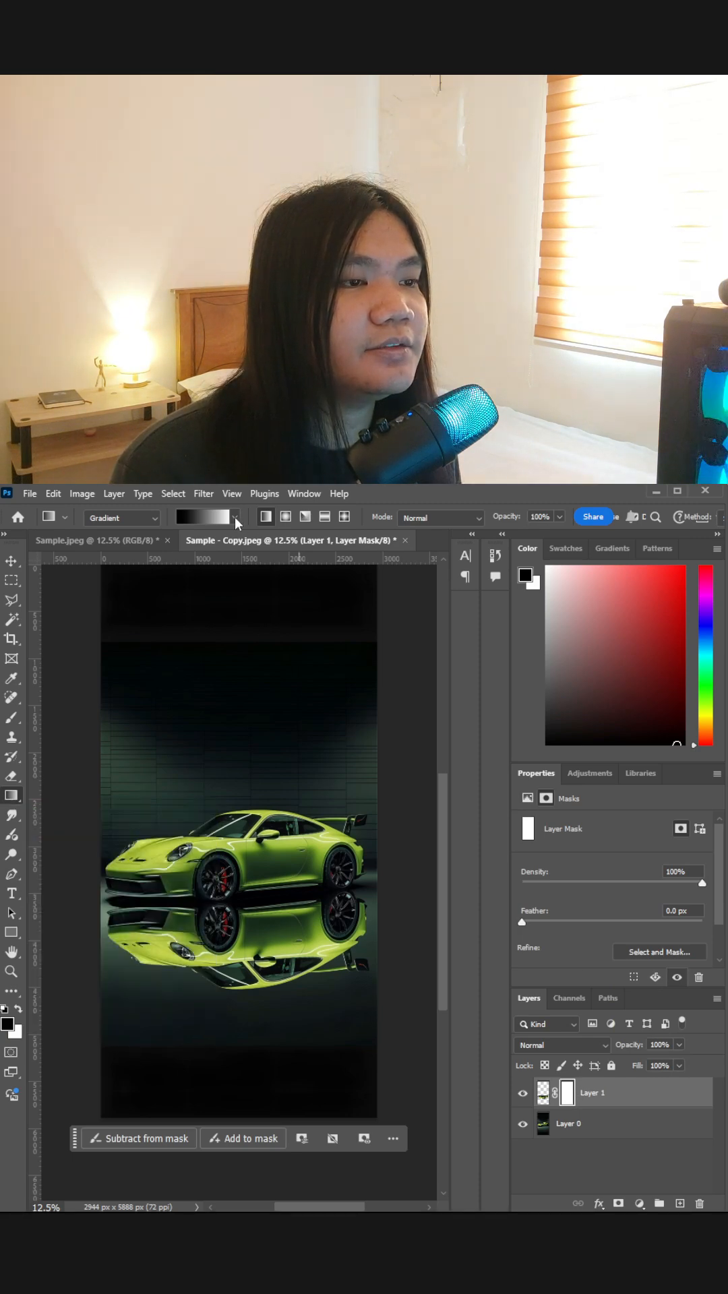
{"action": "left_click", "coordinate": [234, 517]}
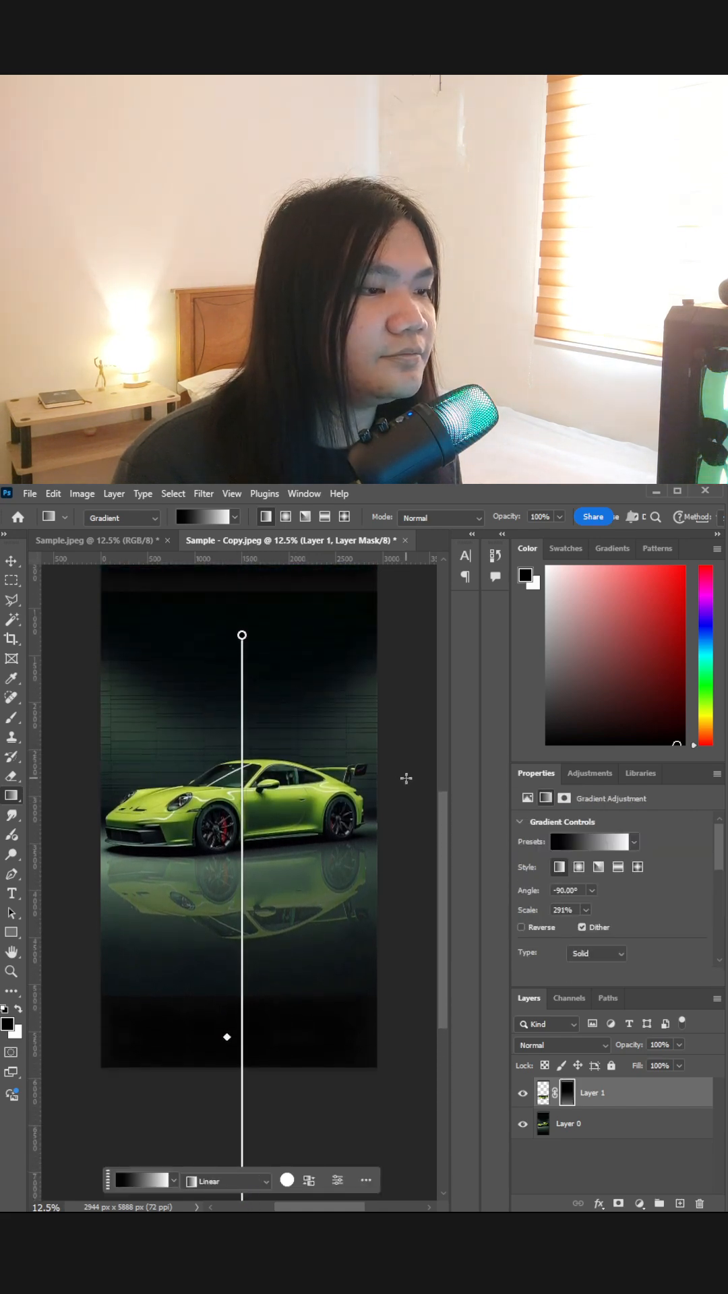
{"action": "left_click", "coordinate": [12, 600]}
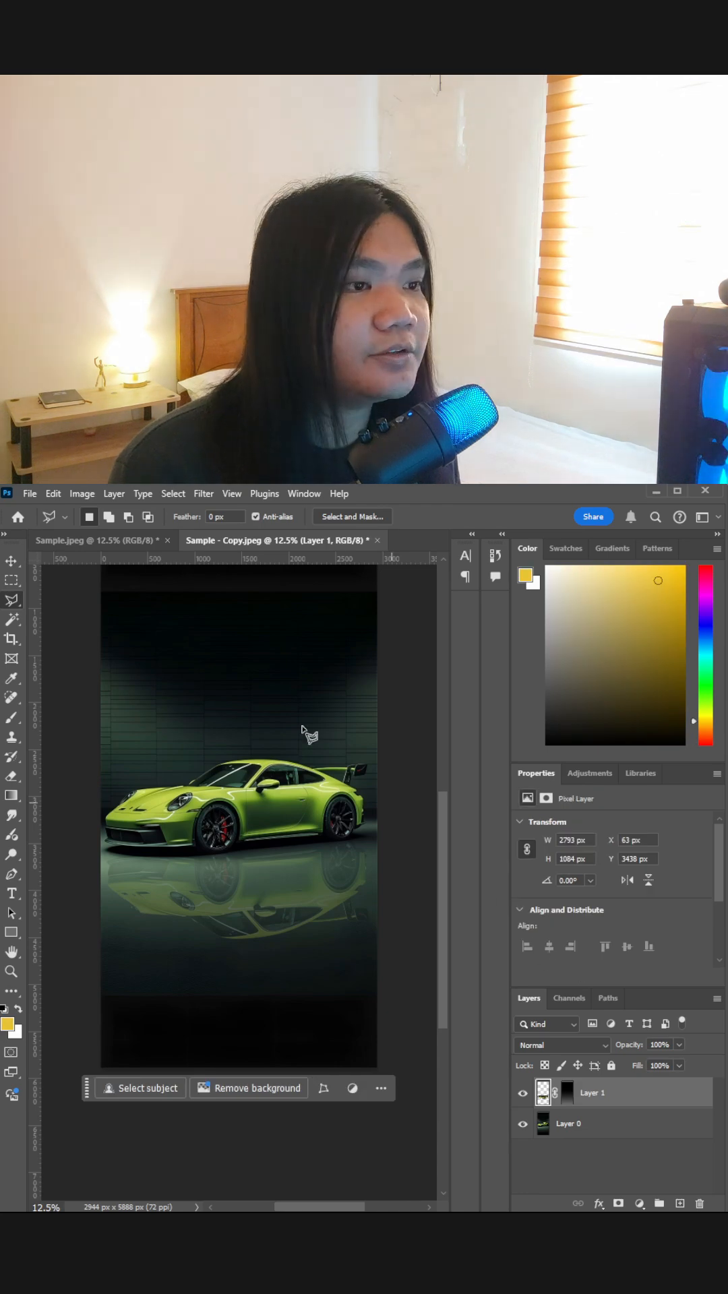
- Apply a slight blur filter to the reflection layer
{"action": "left_click", "coordinate": [204, 494]}
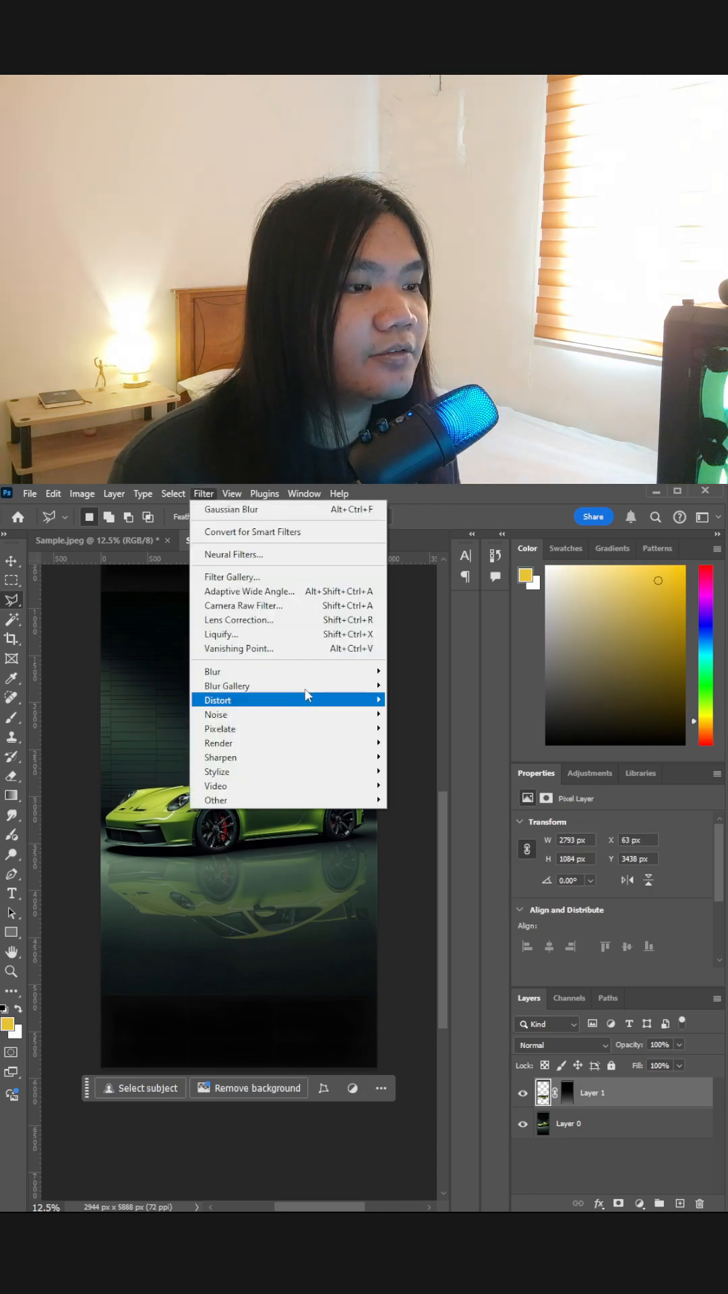
{"action": "mouse_move", "coordinate": [211, 671]}
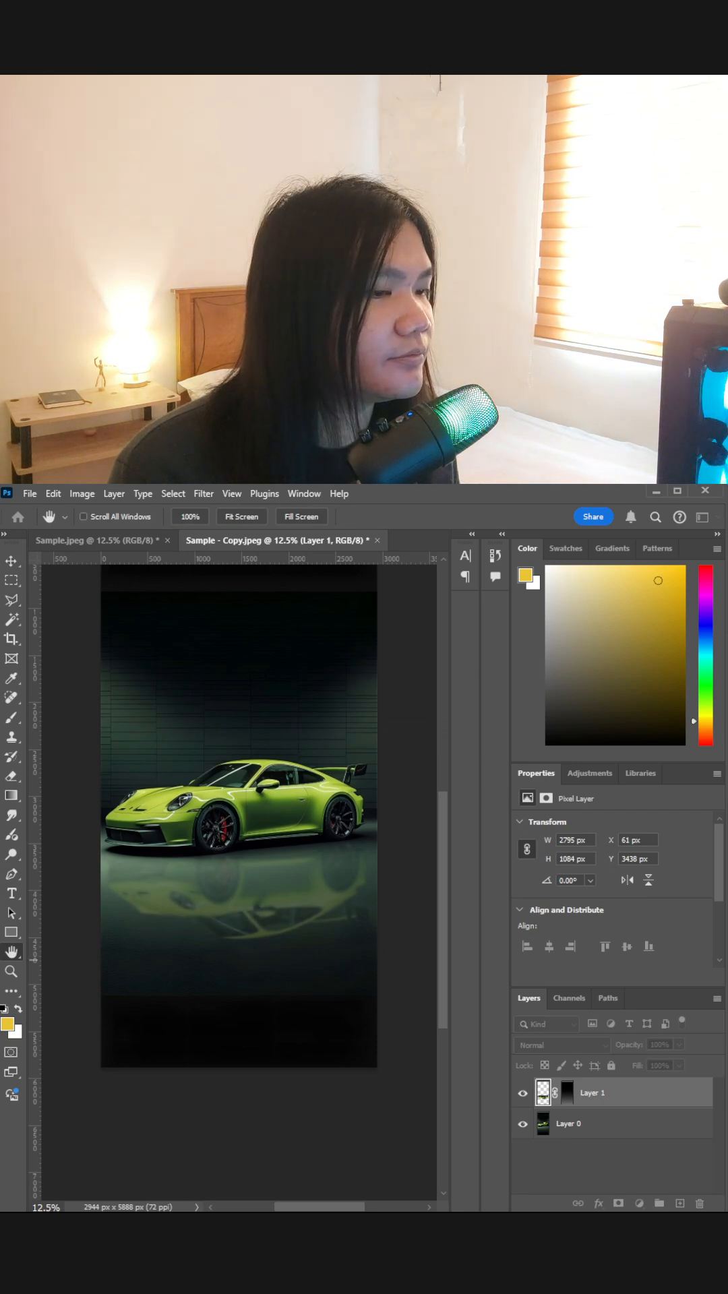
{"action": "left_click", "coordinate": [12, 599]}
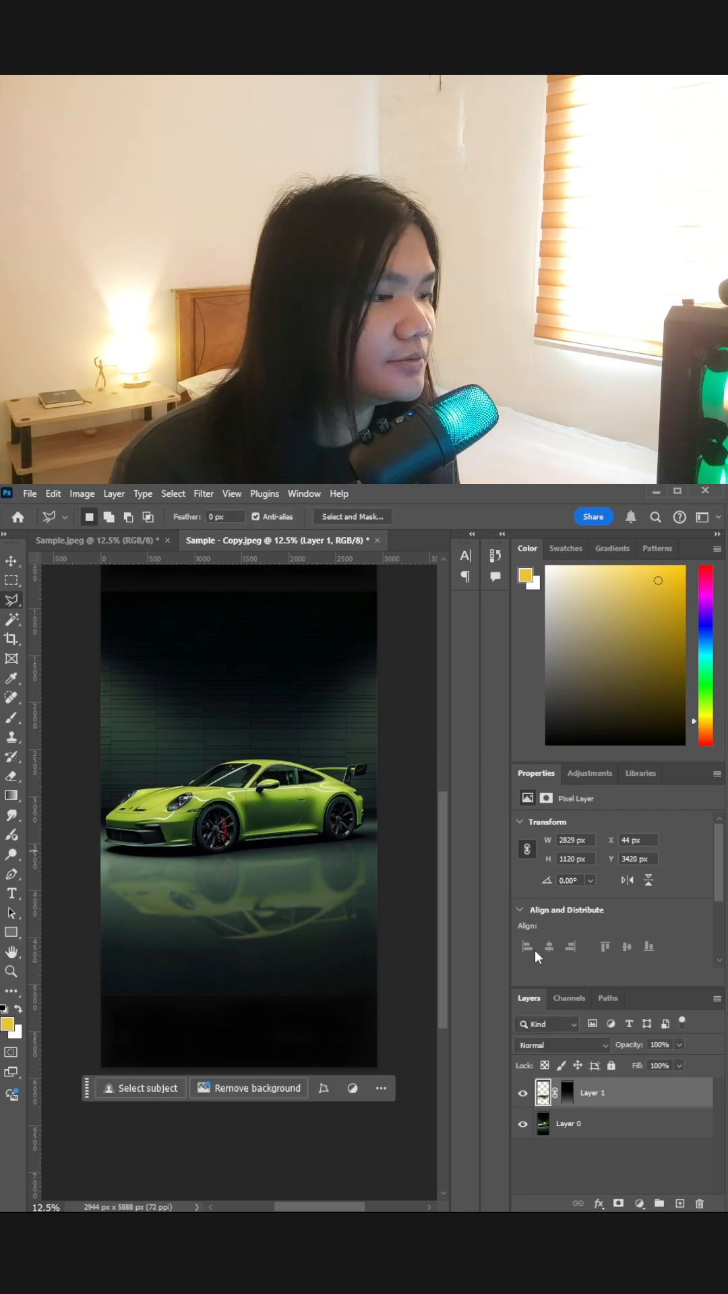
{"action": "mouse_move", "coordinate": [522, 957]}
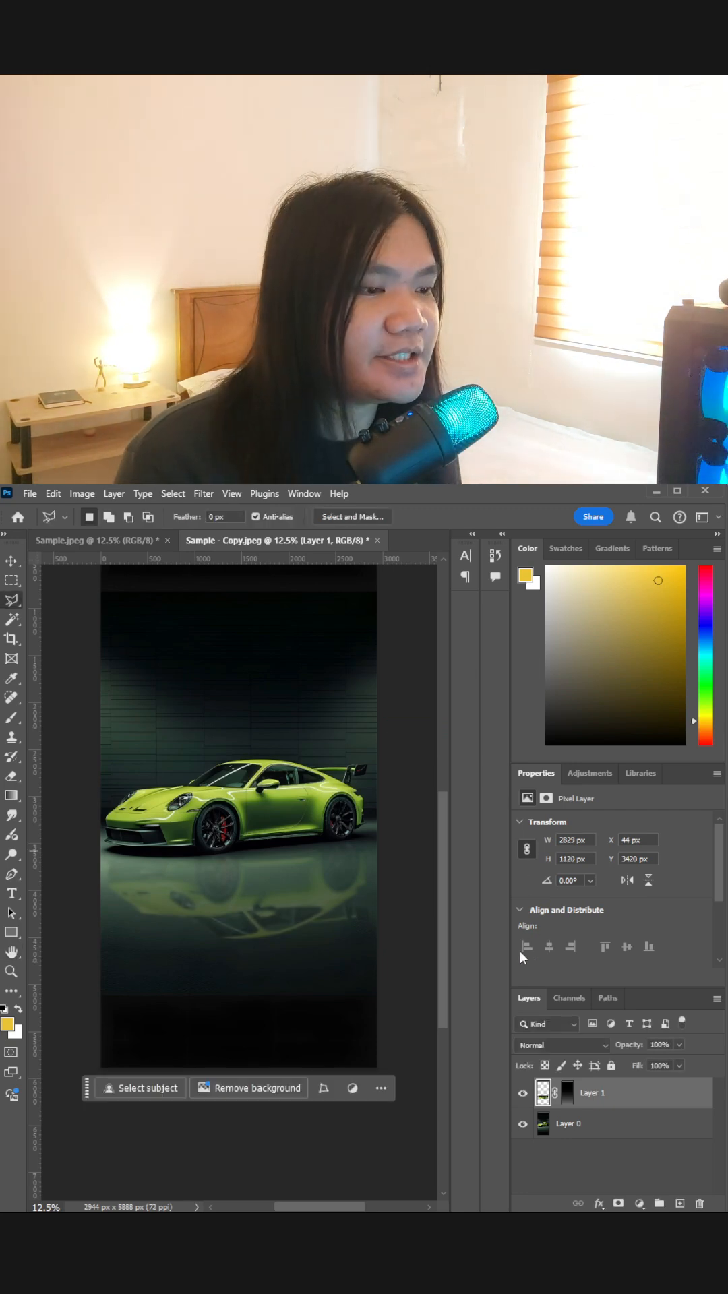